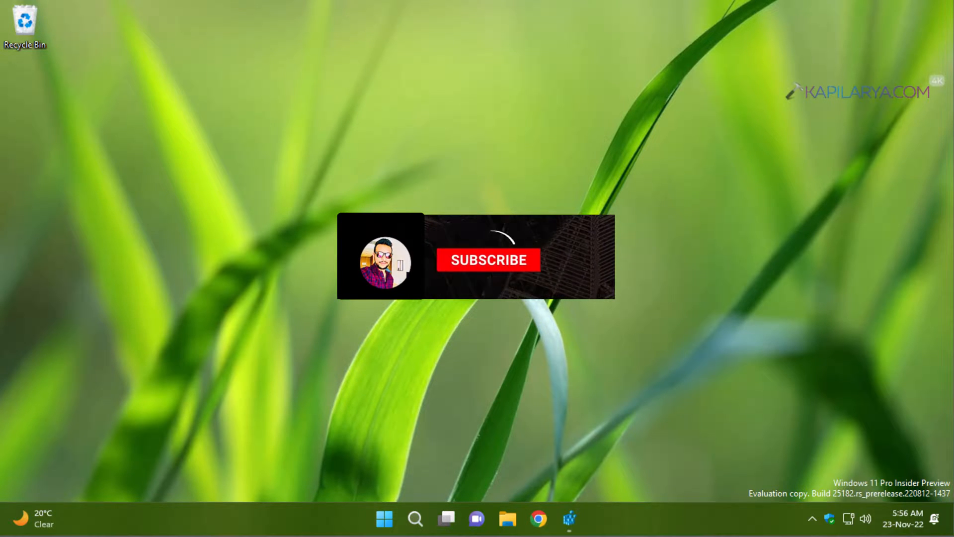
# Step: Reach Task Manager through the taskbar's quick system menu
pyautogui.click(490, 260)
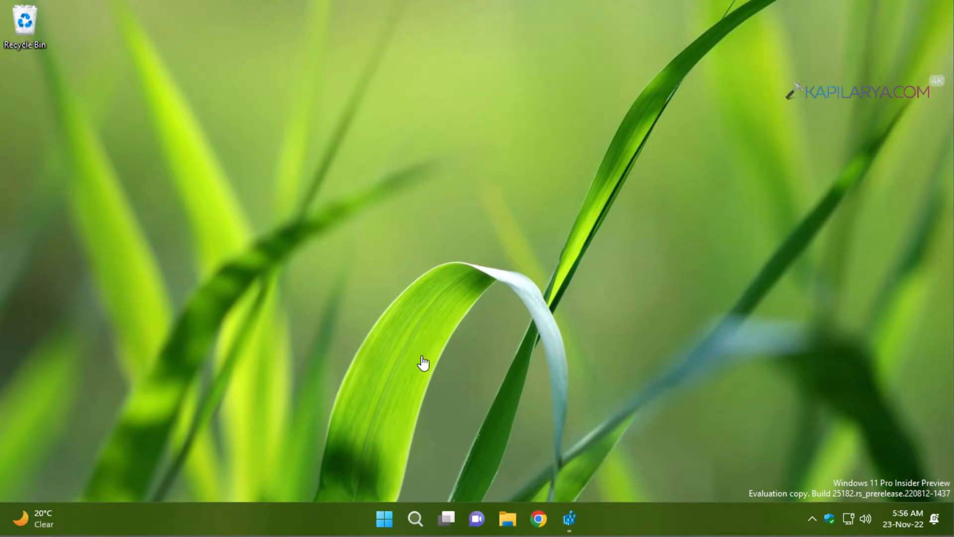
pyautogui.moveTo(294, 402)
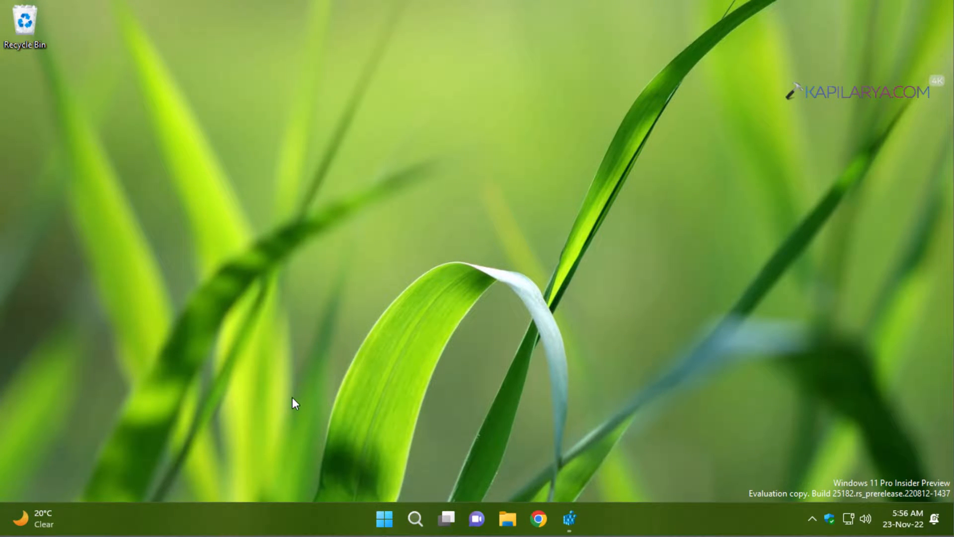
pyautogui.moveTo(66, 514)
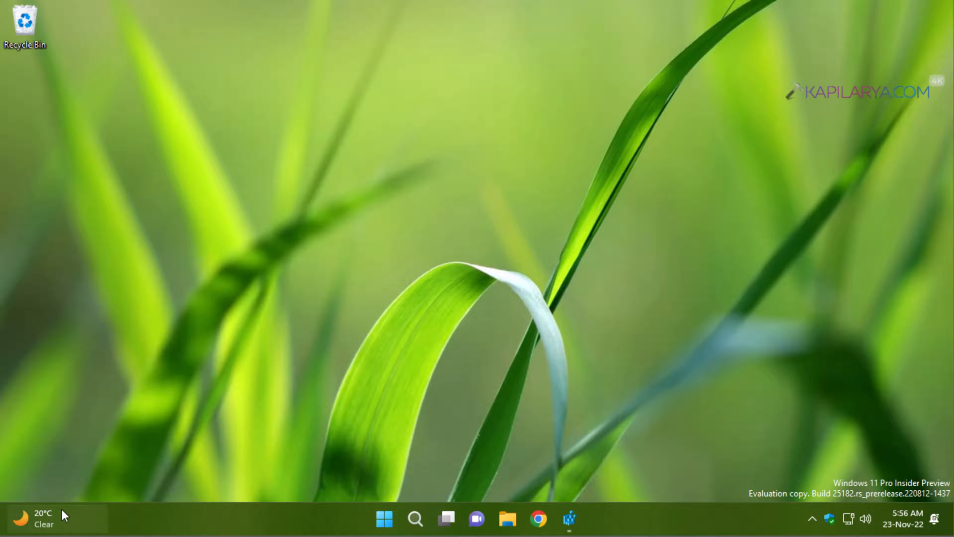
pyautogui.click(38, 517)
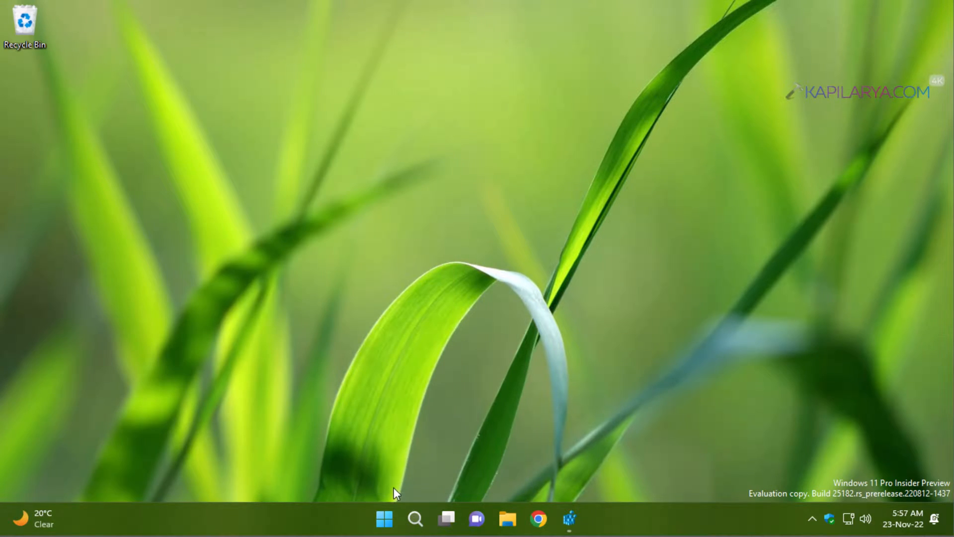
pyautogui.moveTo(385, 519)
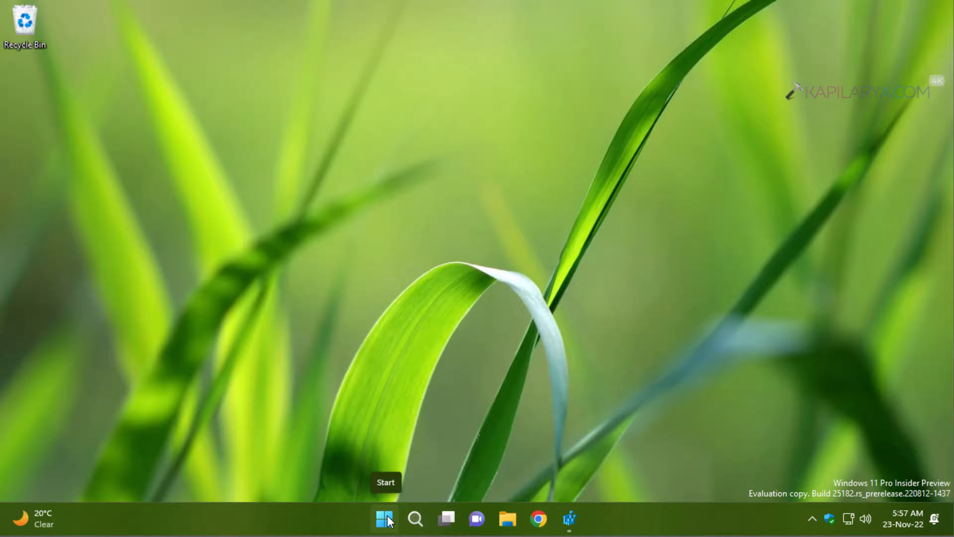
pyautogui.rightClick(382, 517)
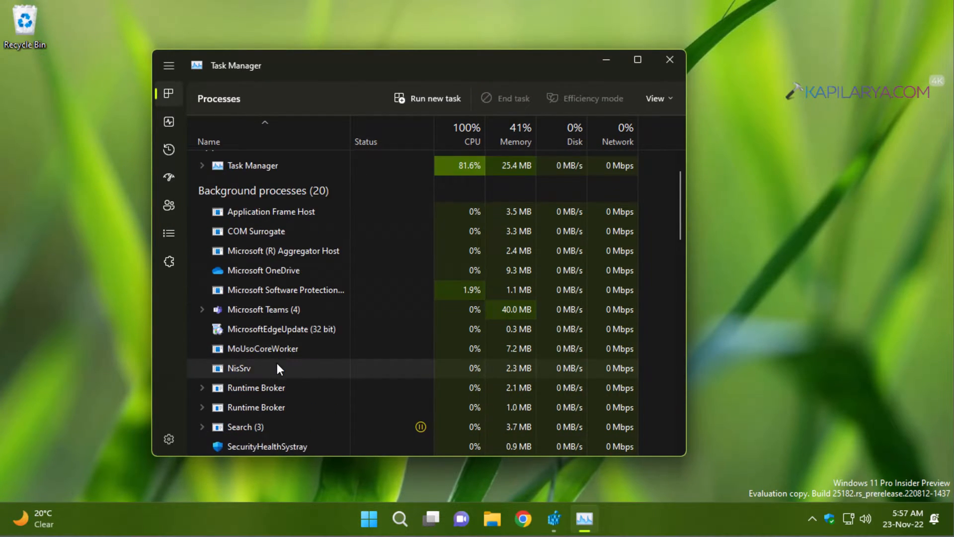
# Step: Expand the Widgets (7) process group to show its WebView2 sub-processes, then close Task Manager
pyautogui.scroll(-3)
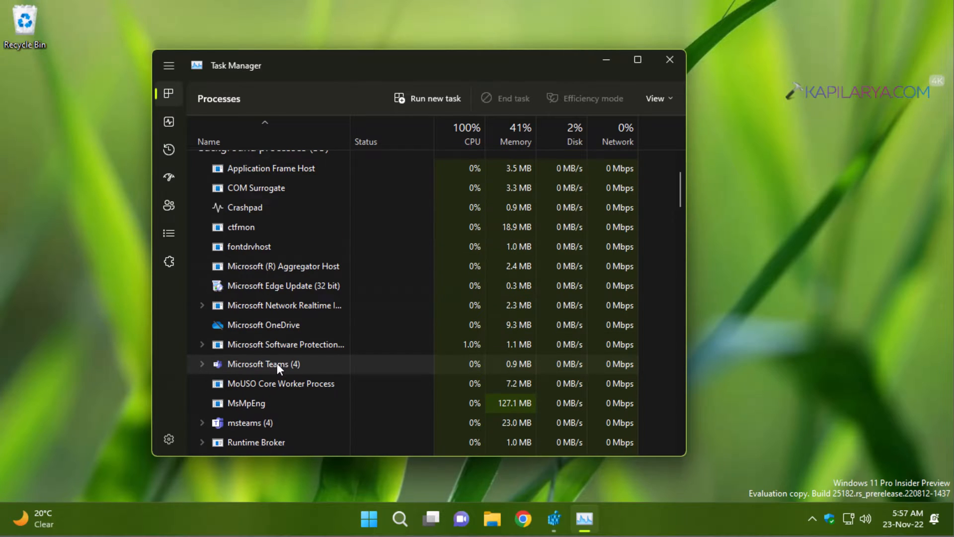
pyautogui.scroll(-3)
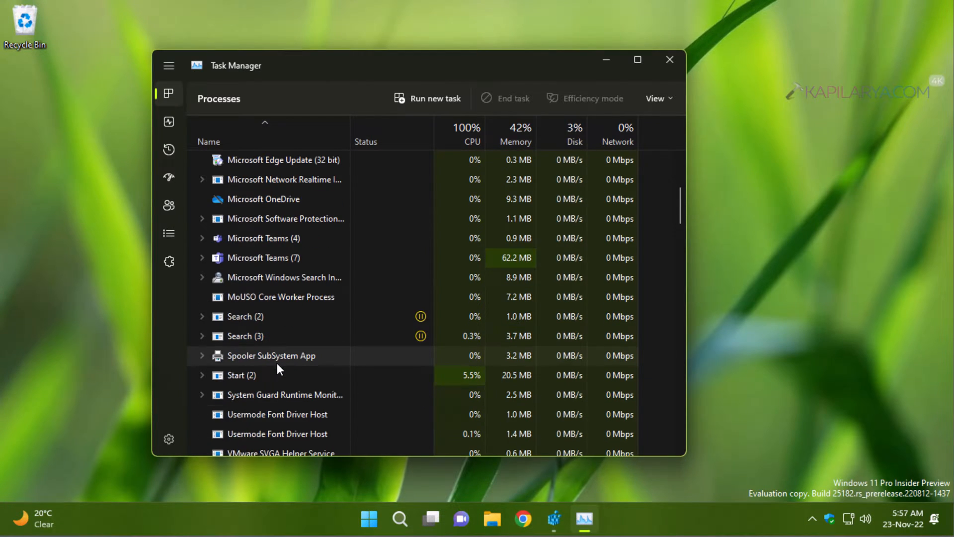
pyautogui.scroll(-3)
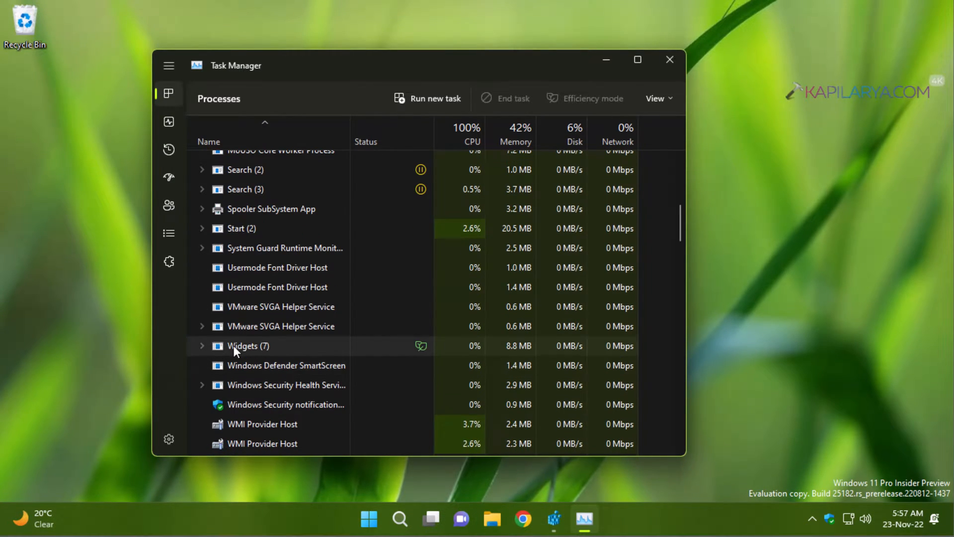
pyautogui.click(203, 346)
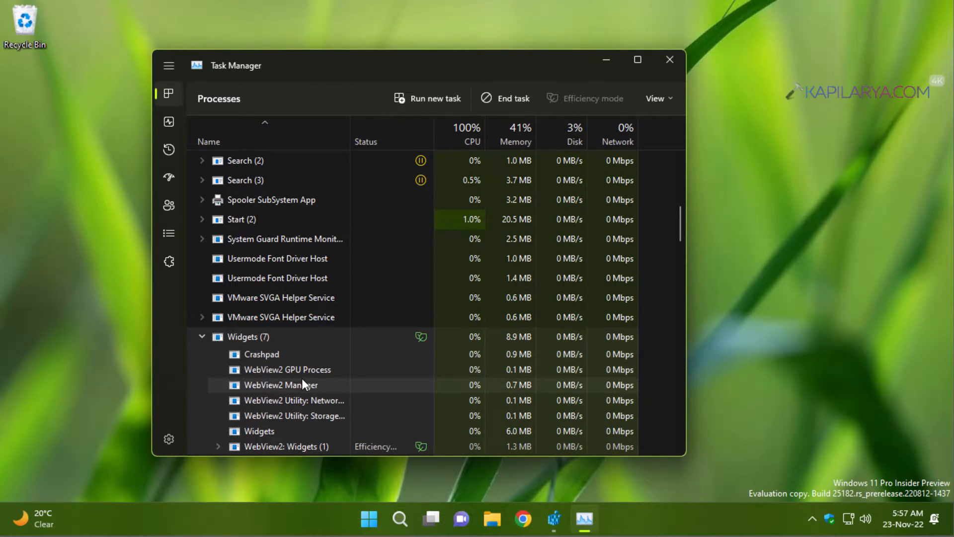
pyautogui.scroll(-3)
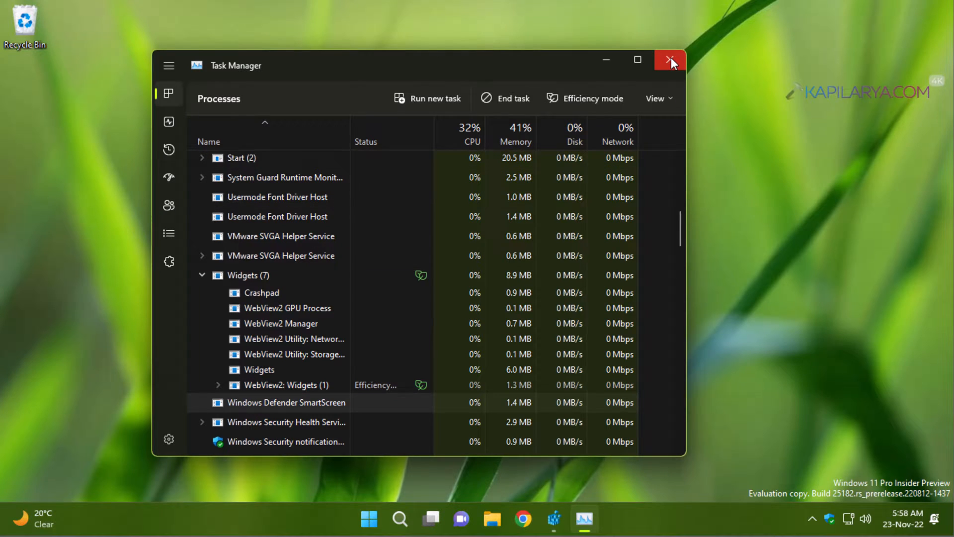
pyautogui.click(668, 60)
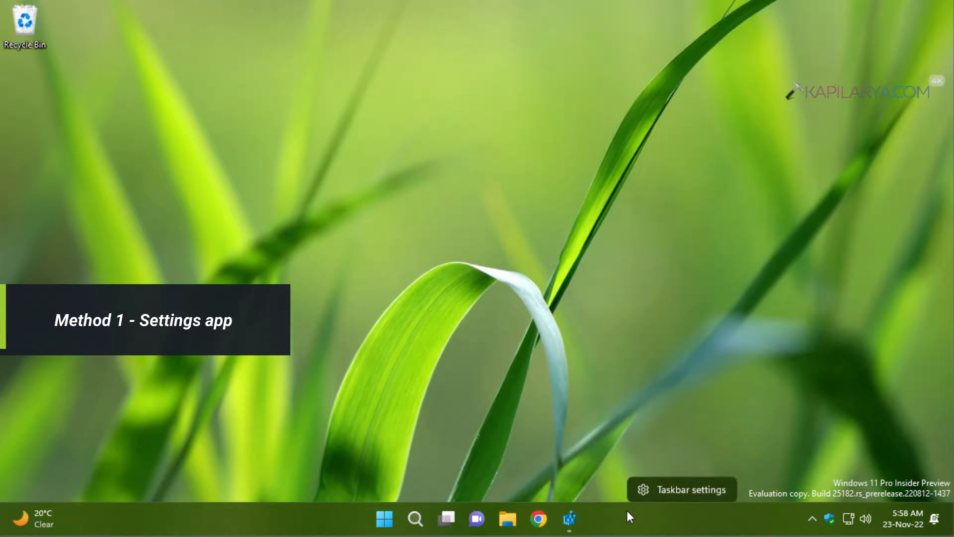
pyautogui.moveTo(630, 451)
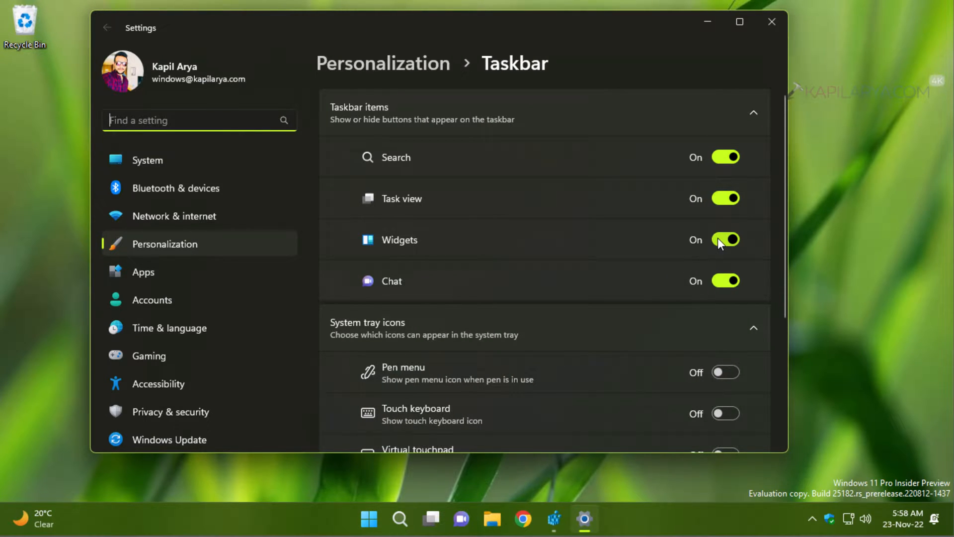
# Step: Toggle the Widgets taskbar item Off and back On, then check the widgets board is back
pyautogui.click(726, 239)
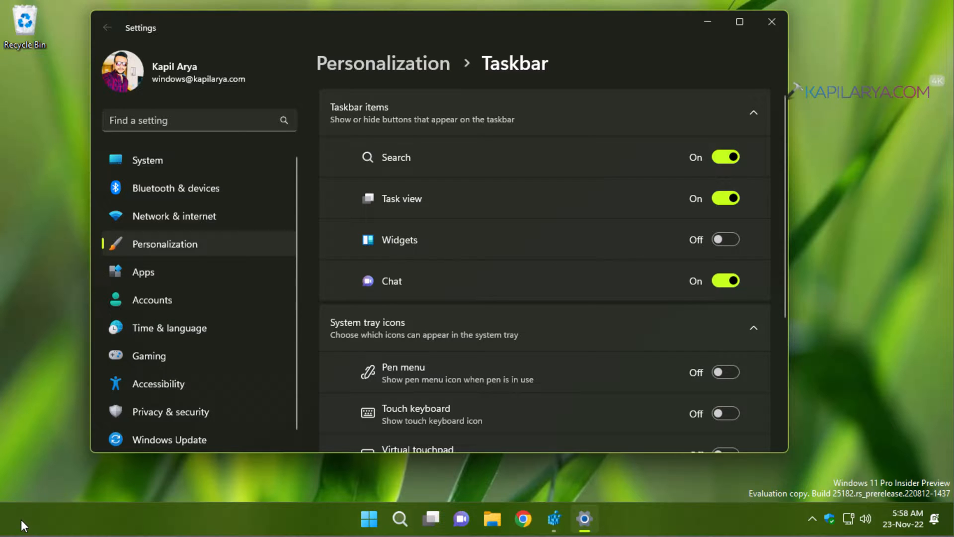
pyautogui.moveTo(536, 316)
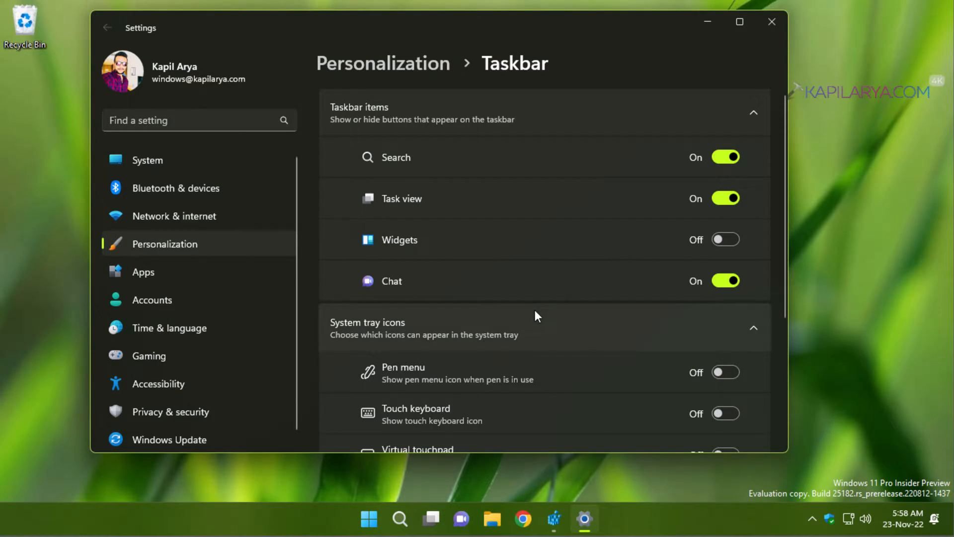
pyautogui.click(725, 239)
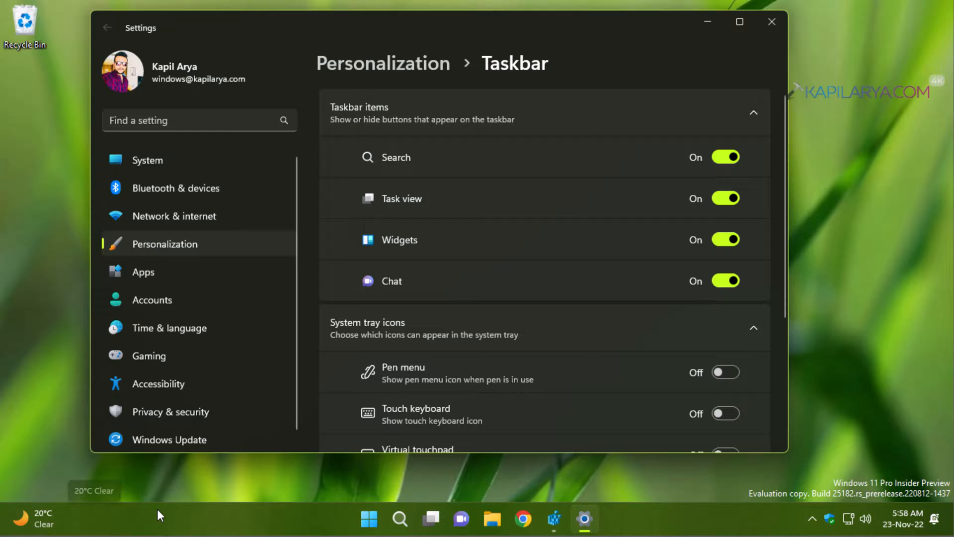
pyautogui.click(772, 21)
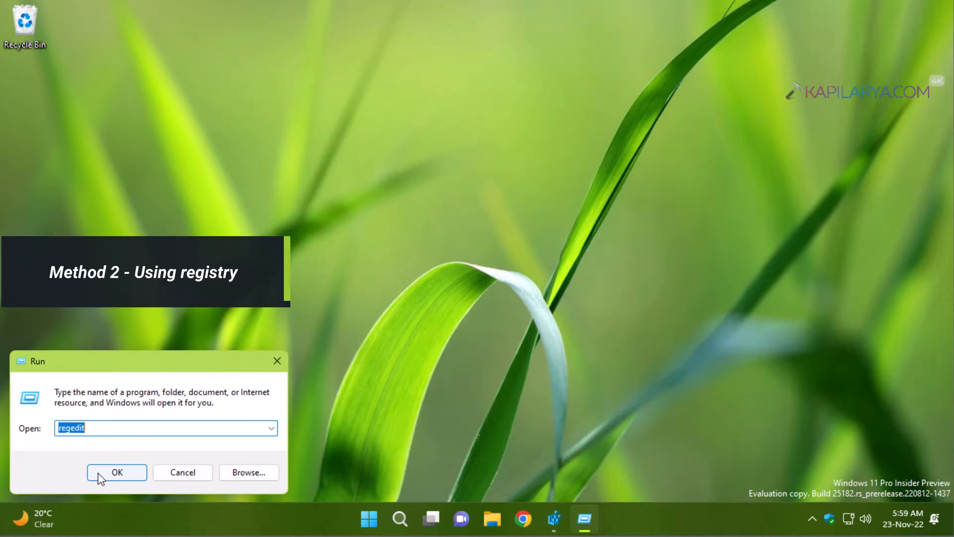
# Step: Launch Registry Editor from the Run dialog at the Explorer\Advanced key
pyautogui.click(117, 472)
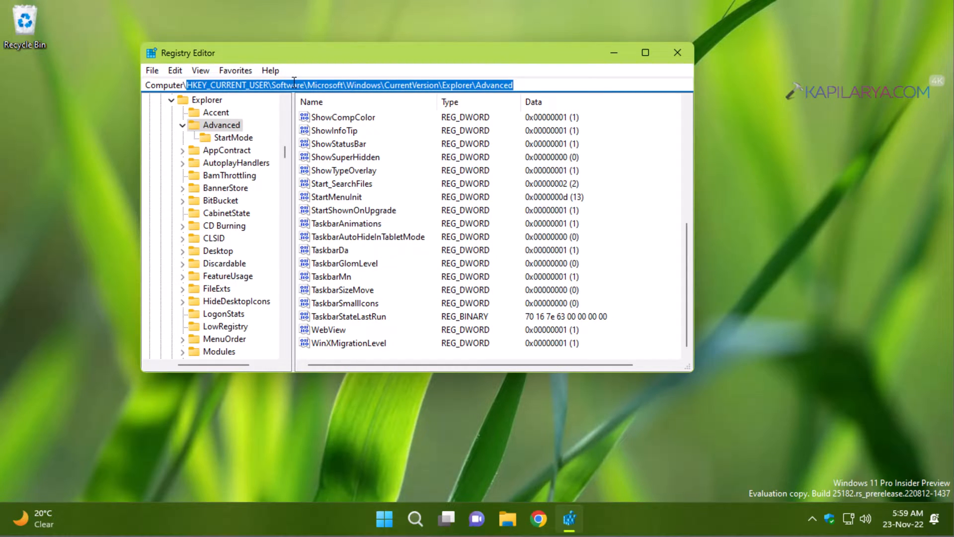
pyautogui.moveTo(501, 84)
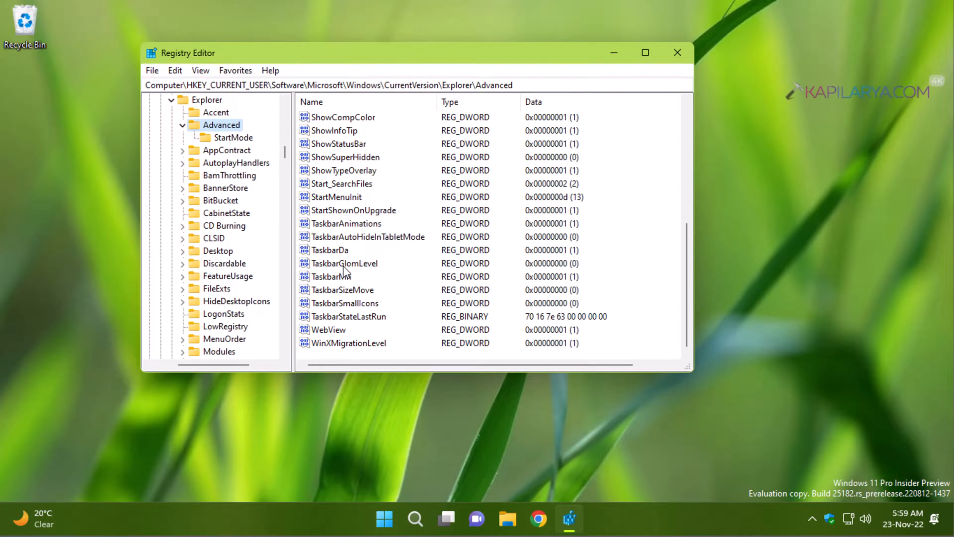
pyautogui.moveTo(326, 251)
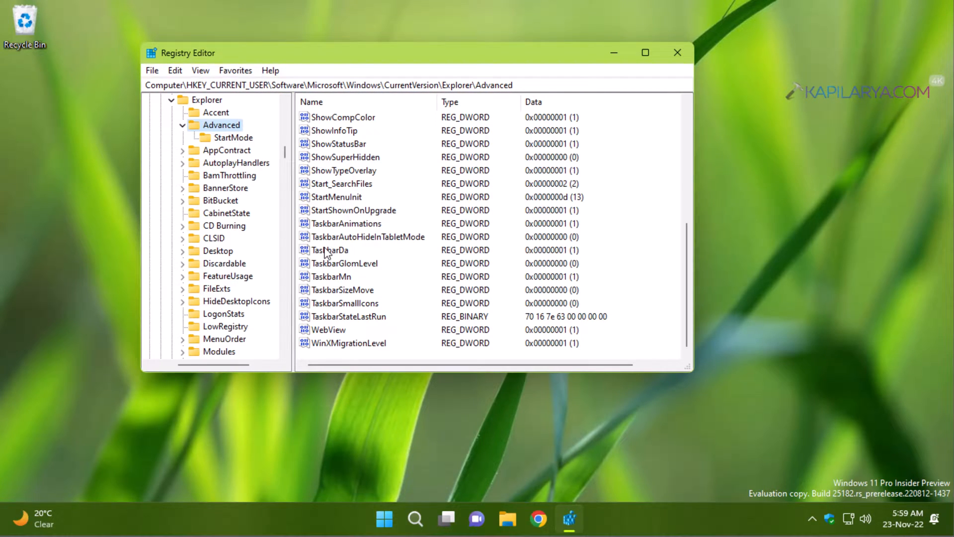
# Step: Set the TaskbarDa value data to 0 to hide the widgets entry
pyautogui.click(329, 251)
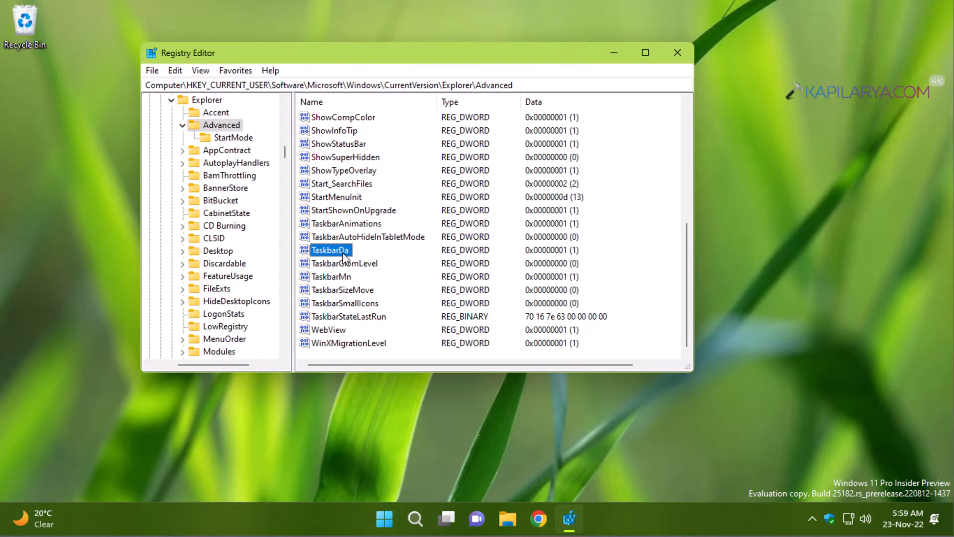
pyautogui.doubleClick(330, 251)
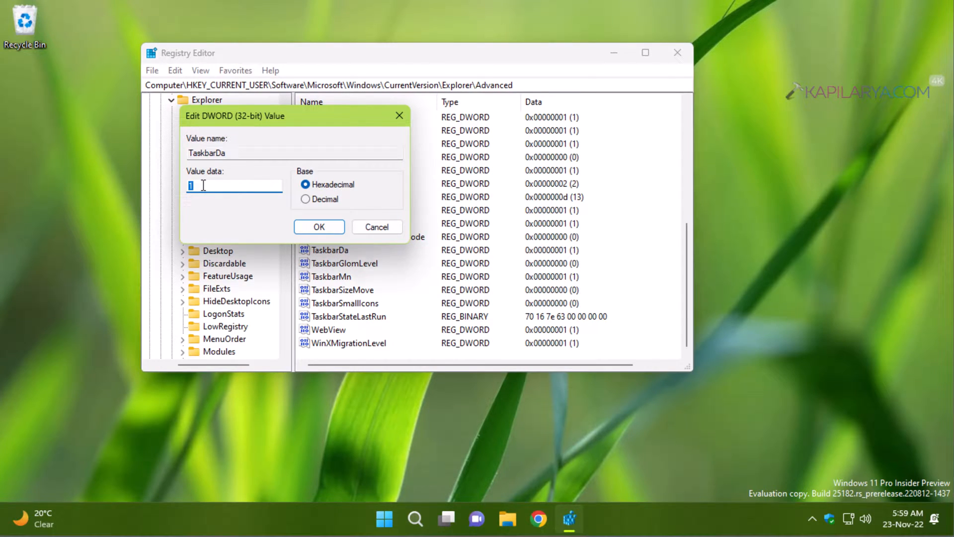
pyautogui.write('0')
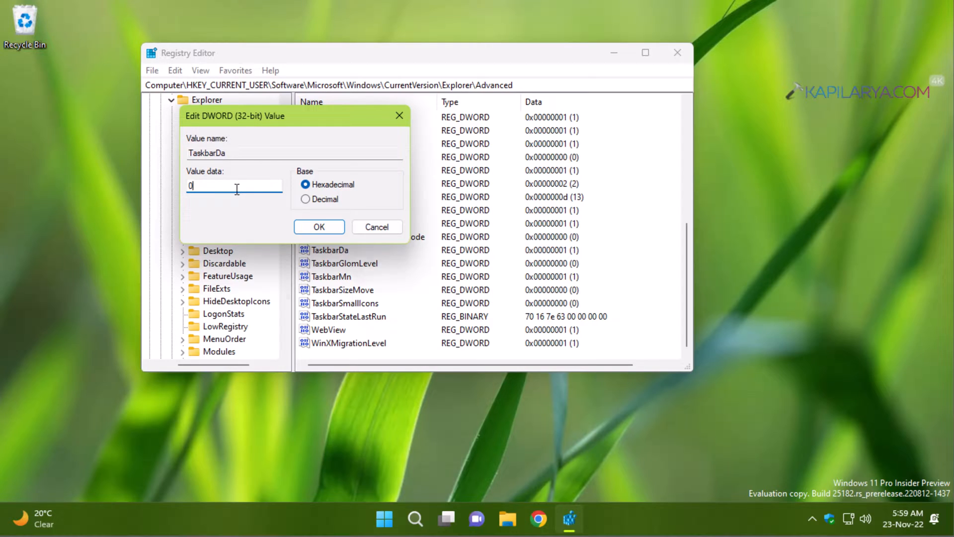
pyautogui.click(318, 227)
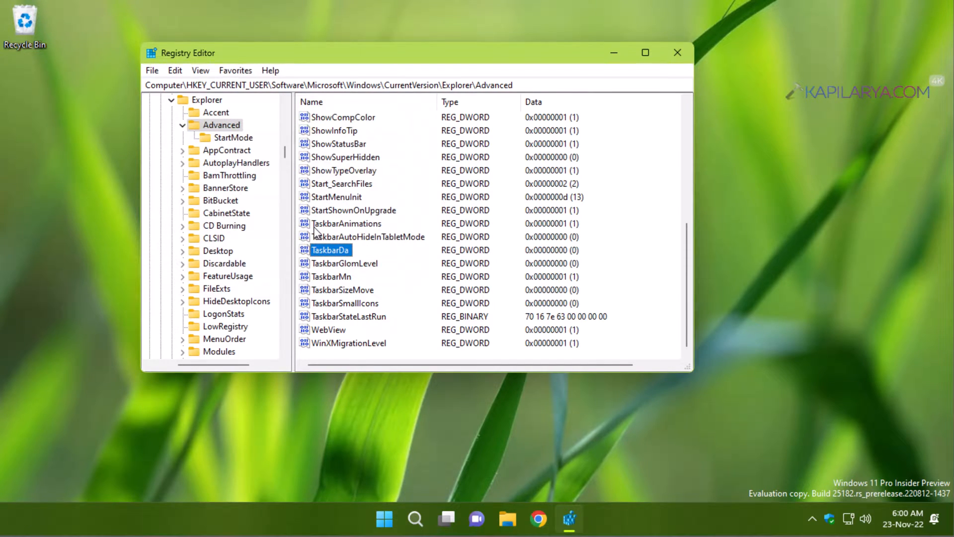
pyautogui.moveTo(101, 474)
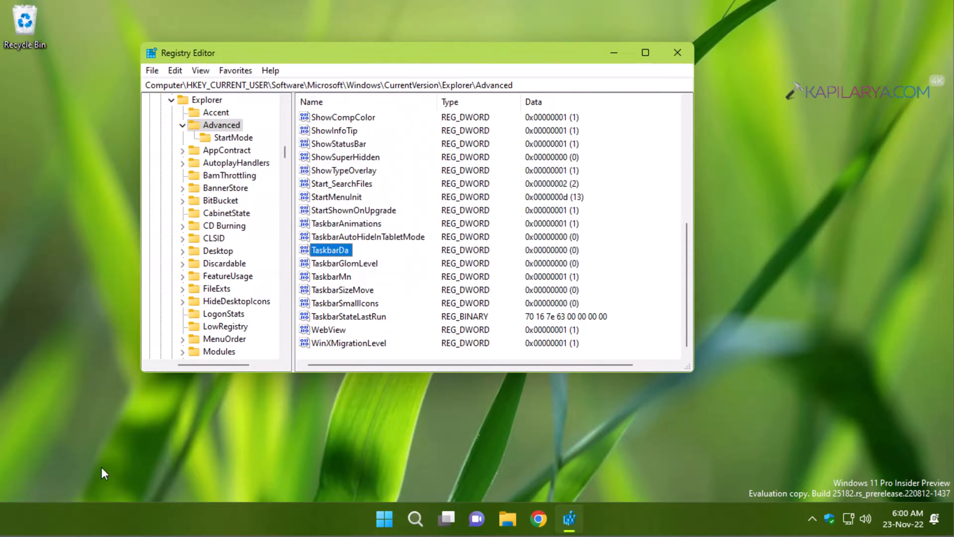
pyautogui.moveTo(35, 525)
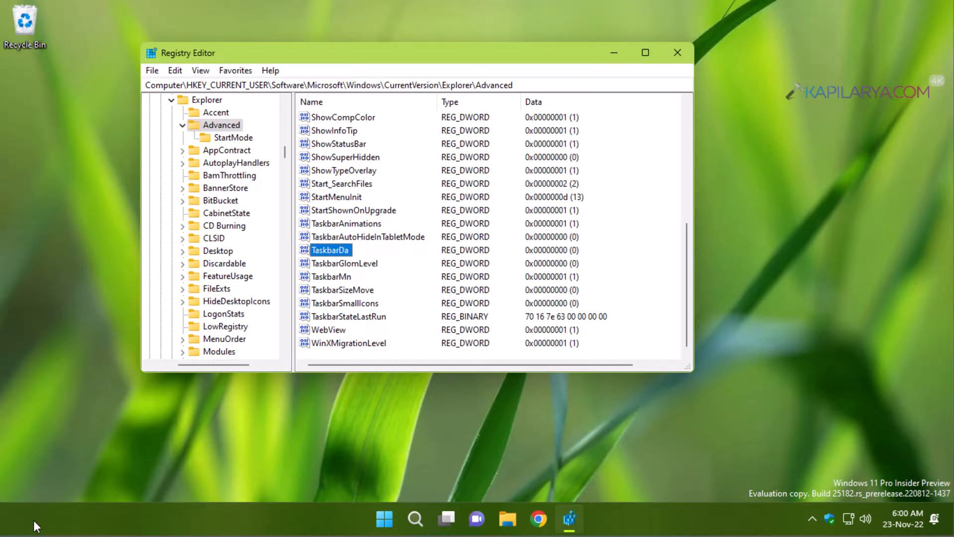
pyautogui.moveTo(45, 512)
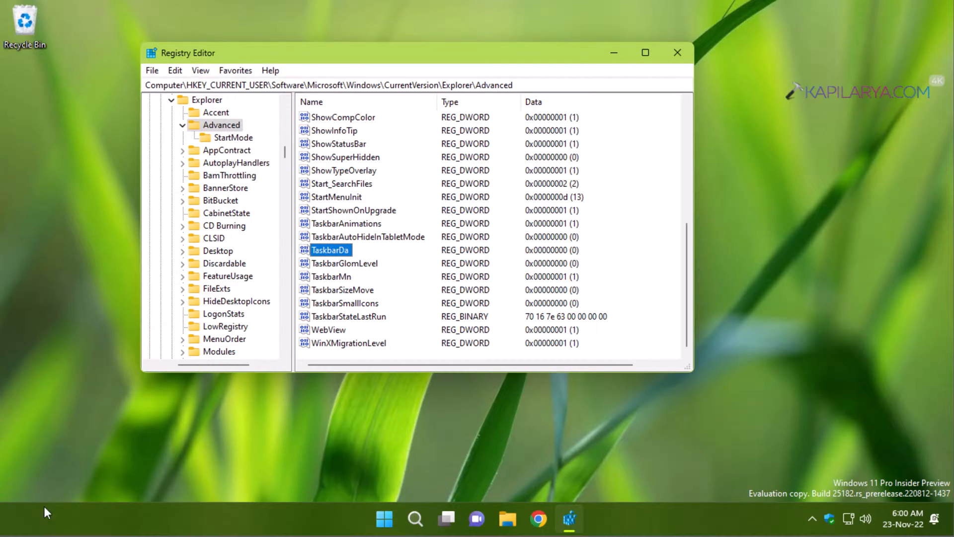
# Step: Set the TaskbarDa value data back to 1
pyautogui.doubleClick(330, 251)
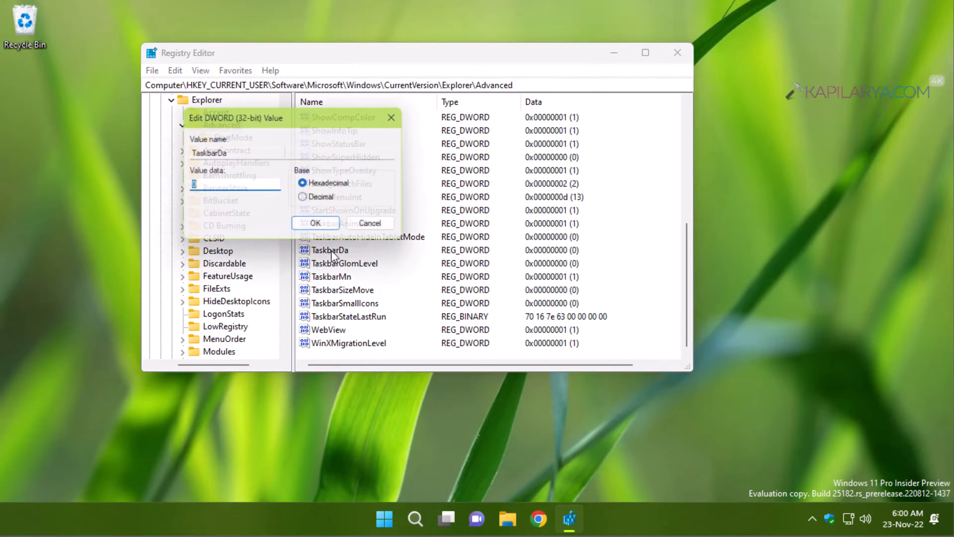
pyautogui.write('1')
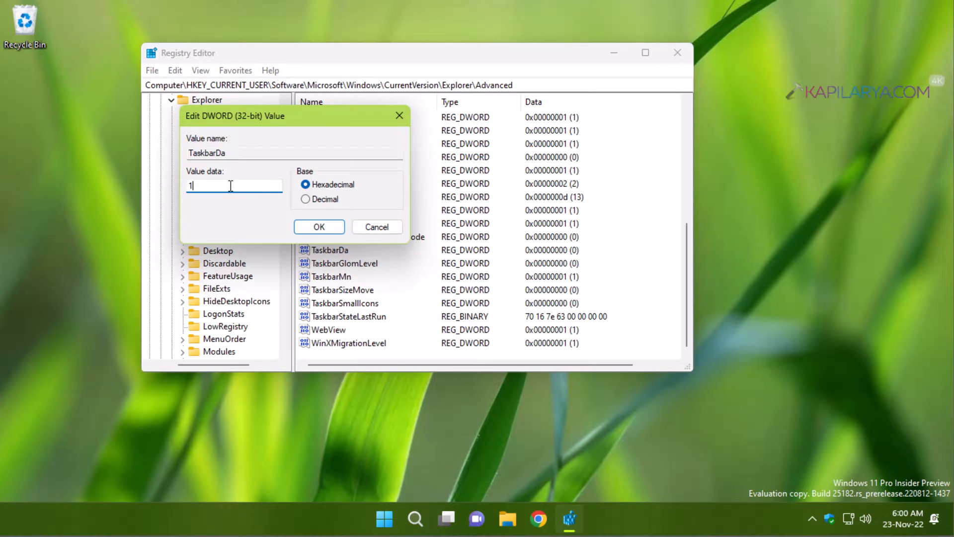
pyautogui.click(320, 226)
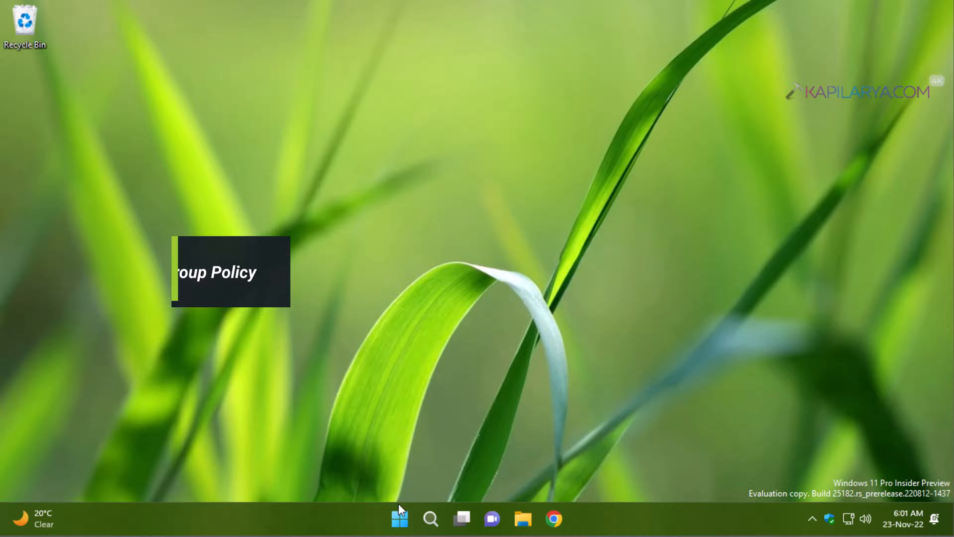
# Step: Launch gpedit.msc from Run and expand Computer Configuration's Administrative Templates
pyautogui.rightClick(396, 518)
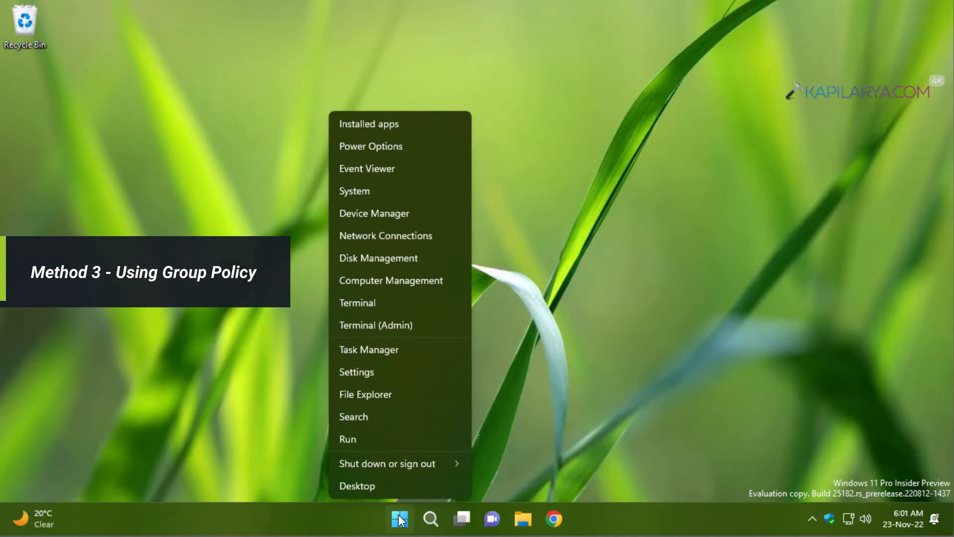
pyautogui.moveTo(381, 446)
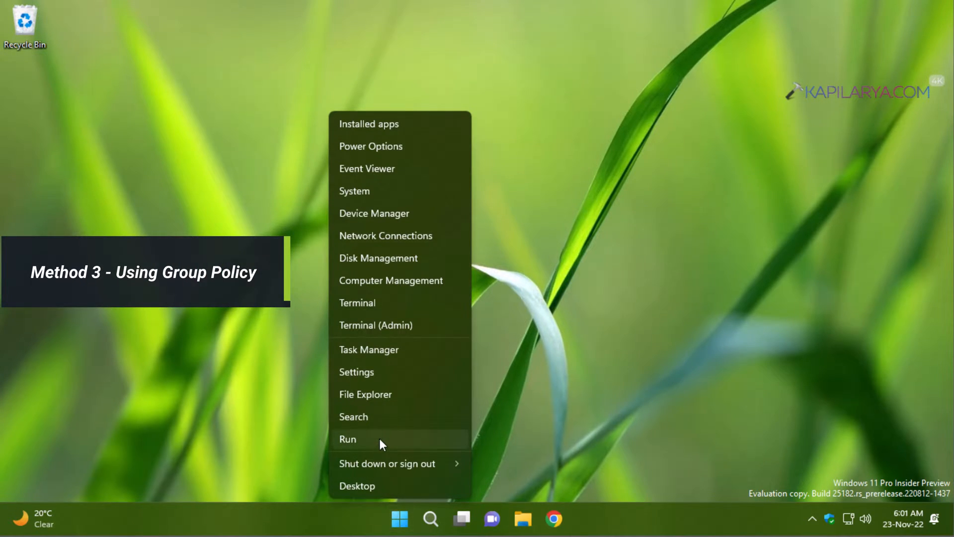
pyautogui.click(348, 439)
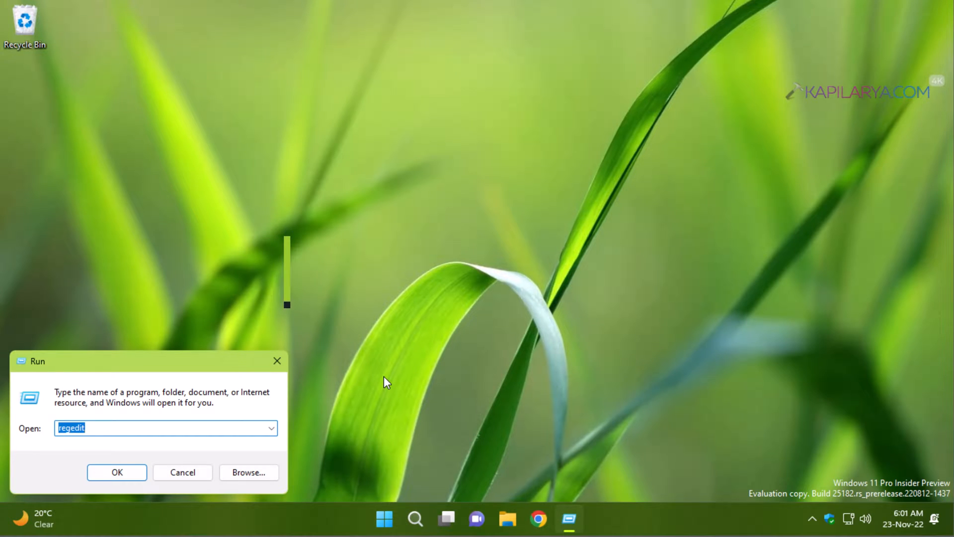
pyautogui.write('gp')
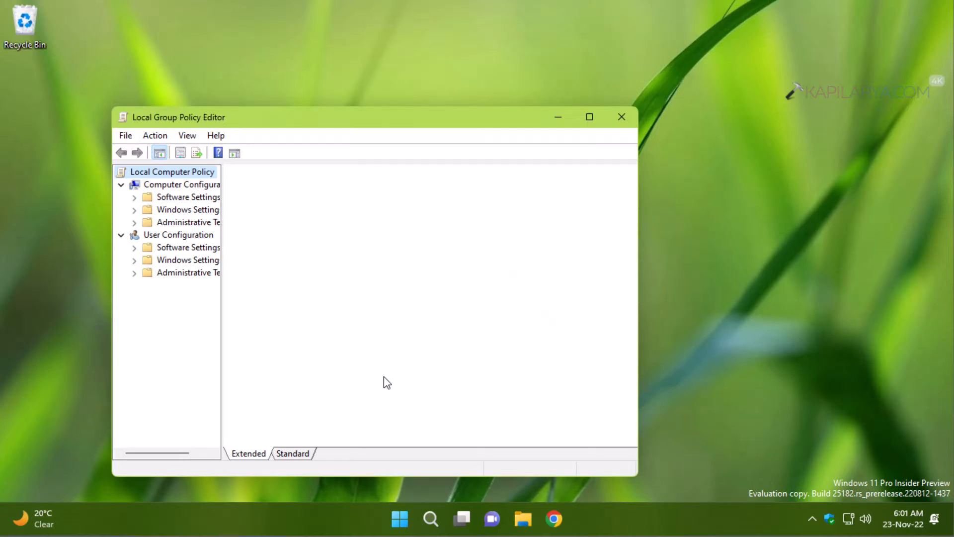
pyautogui.click(173, 171)
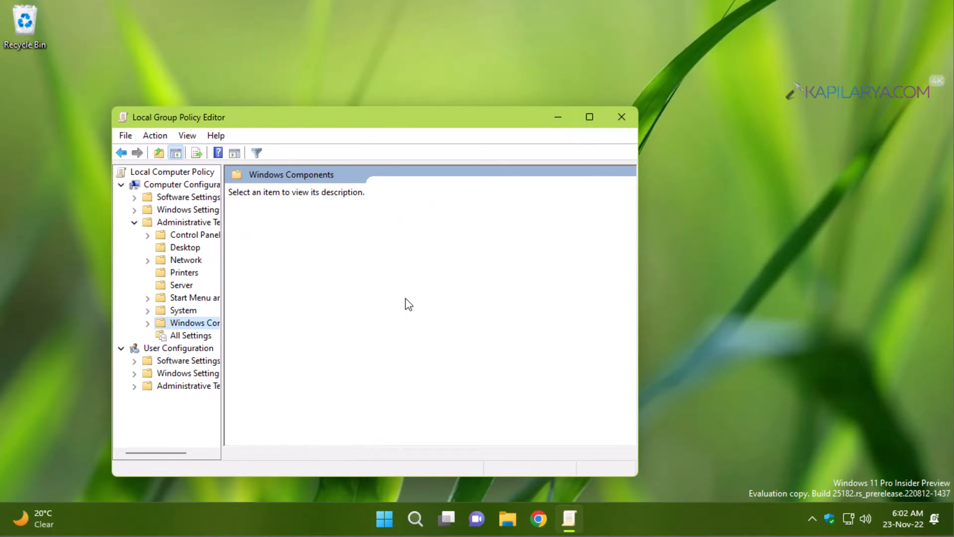
# Step: Browse Windows Components to the Widgets folder and select the Allow widgets setting
pyautogui.click(195, 322)
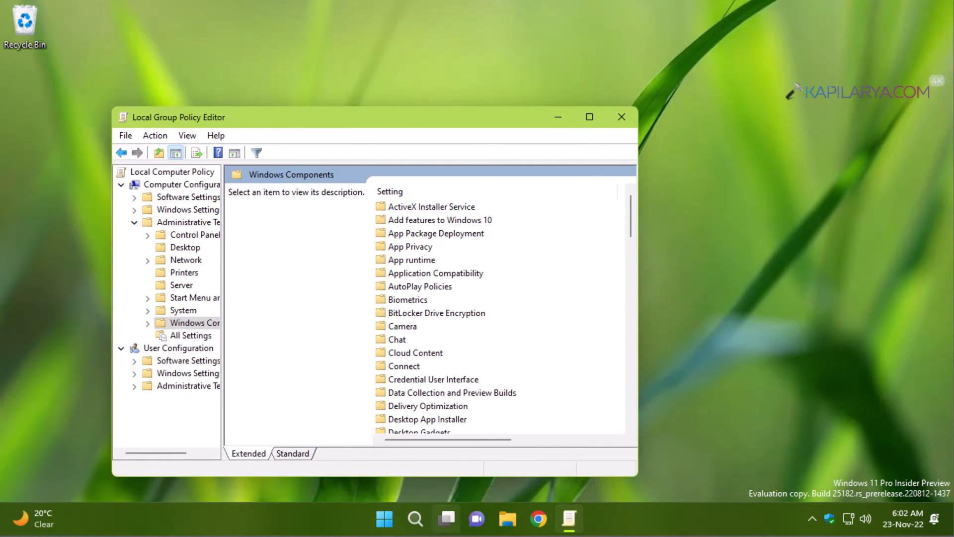
pyautogui.scroll(-3)
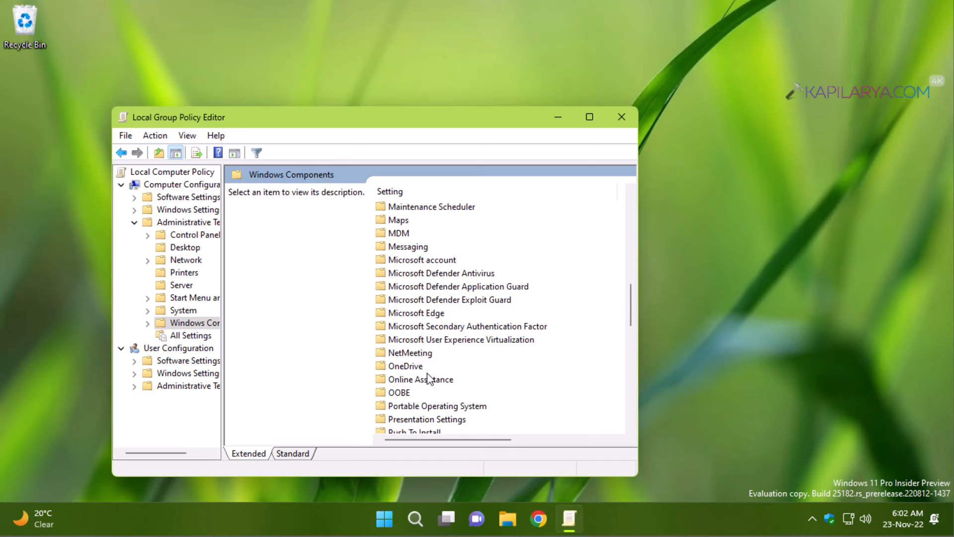
pyautogui.scroll(-3)
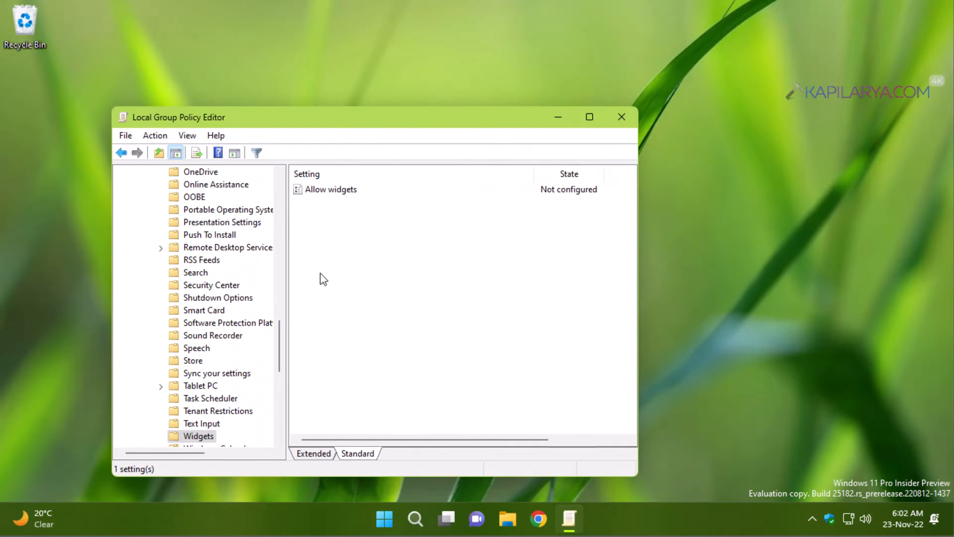
pyautogui.click(330, 189)
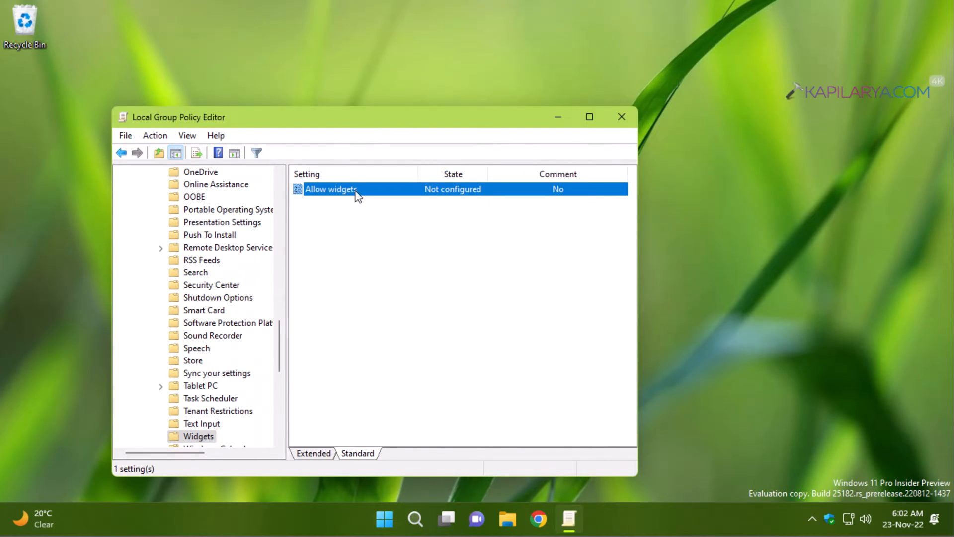
pyautogui.moveTo(375, 230)
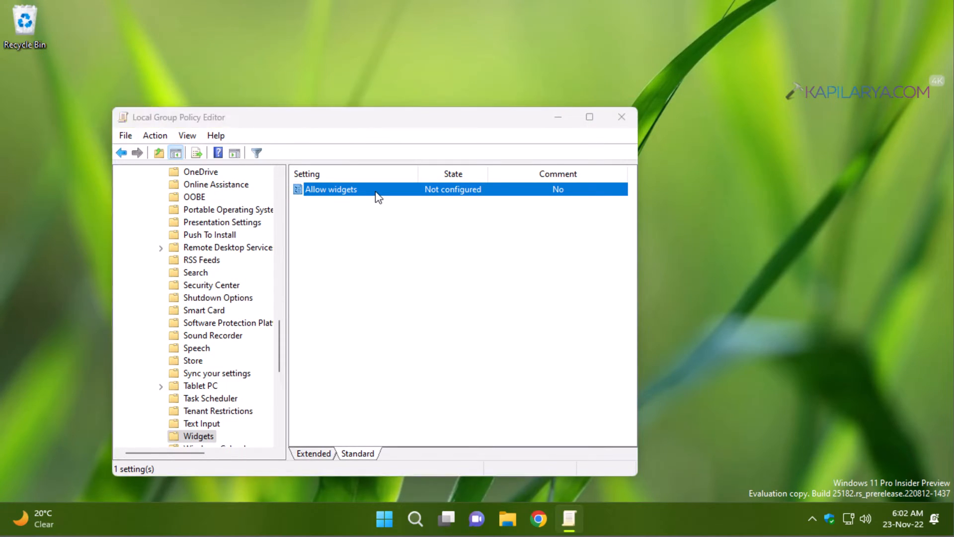
# Step: Set the Allow widgets policy to Disabled and apply it
pyautogui.doubleClick(331, 189)
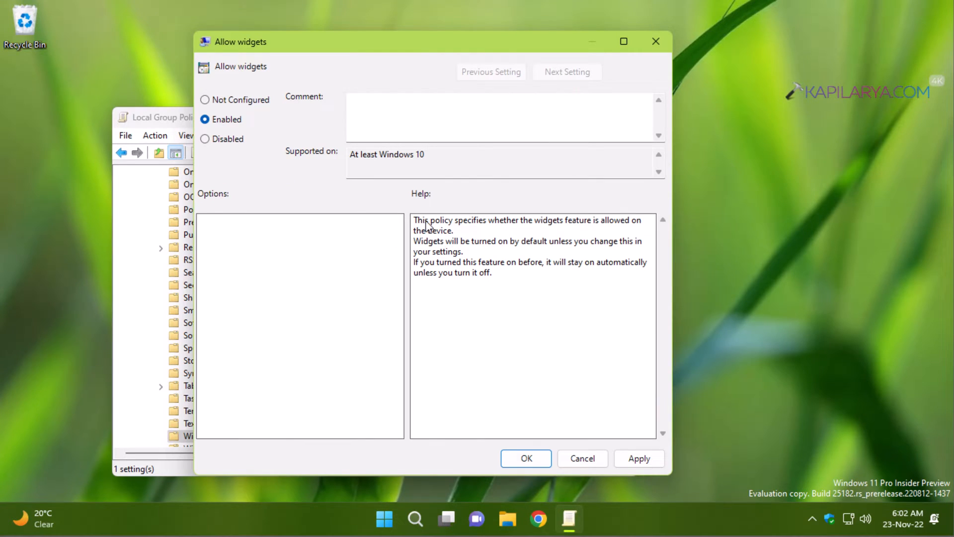
pyautogui.moveTo(577, 258)
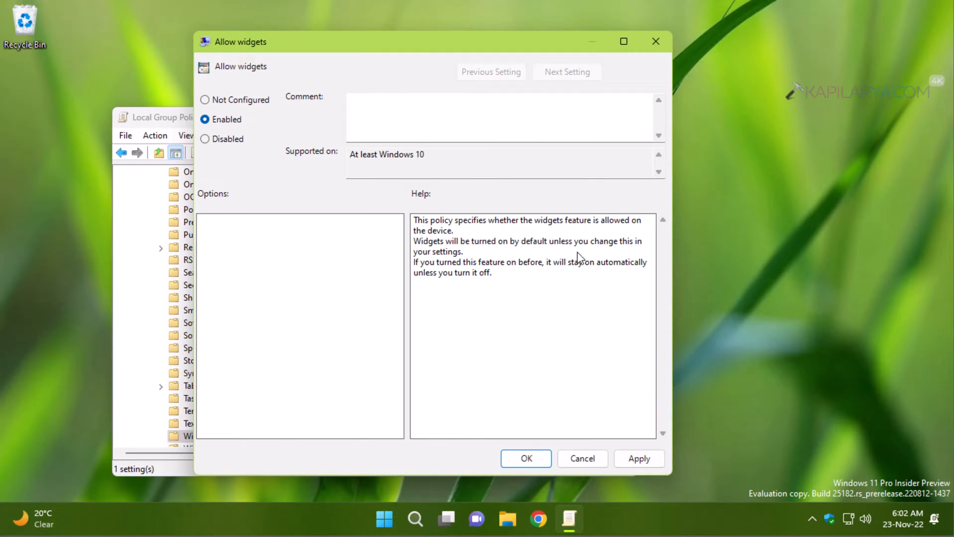
pyautogui.moveTo(502, 264)
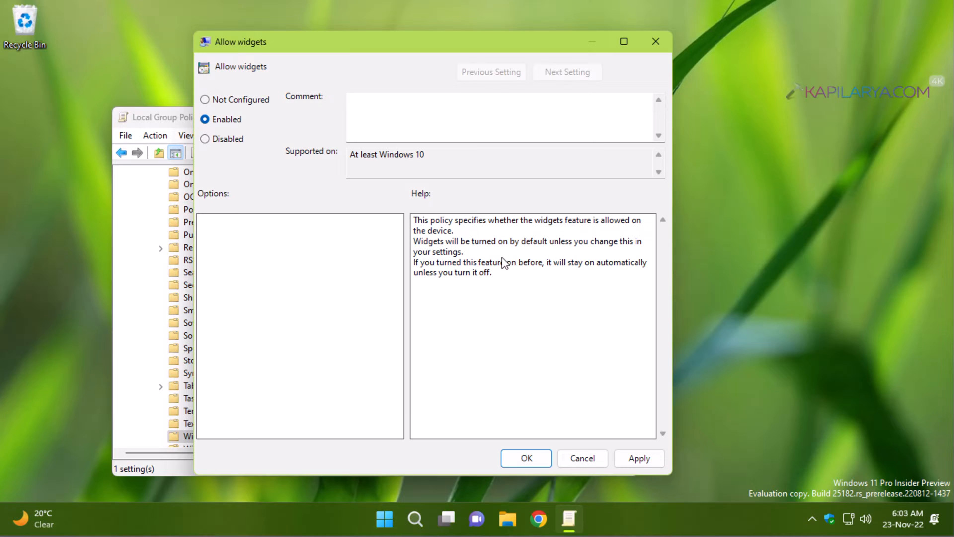
pyautogui.moveTo(236, 157)
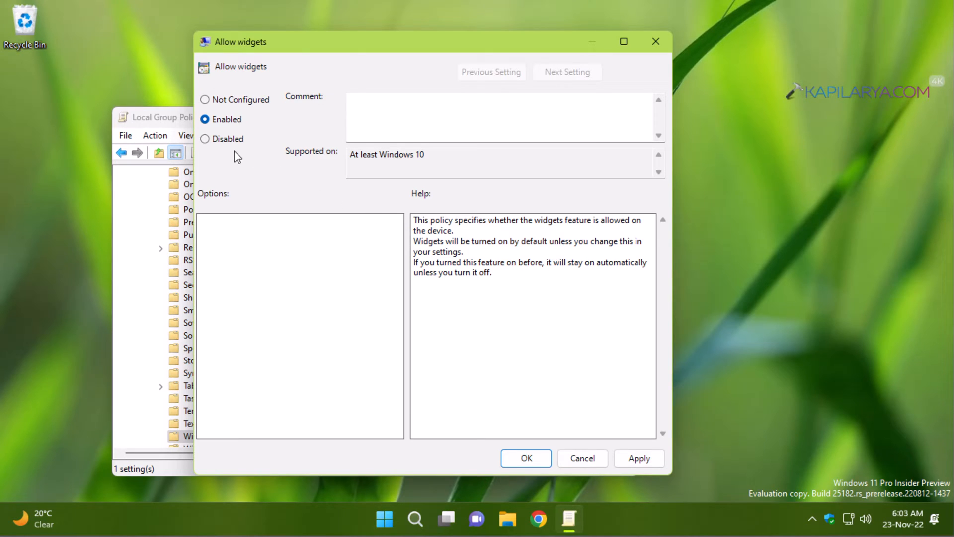
pyautogui.click(205, 138)
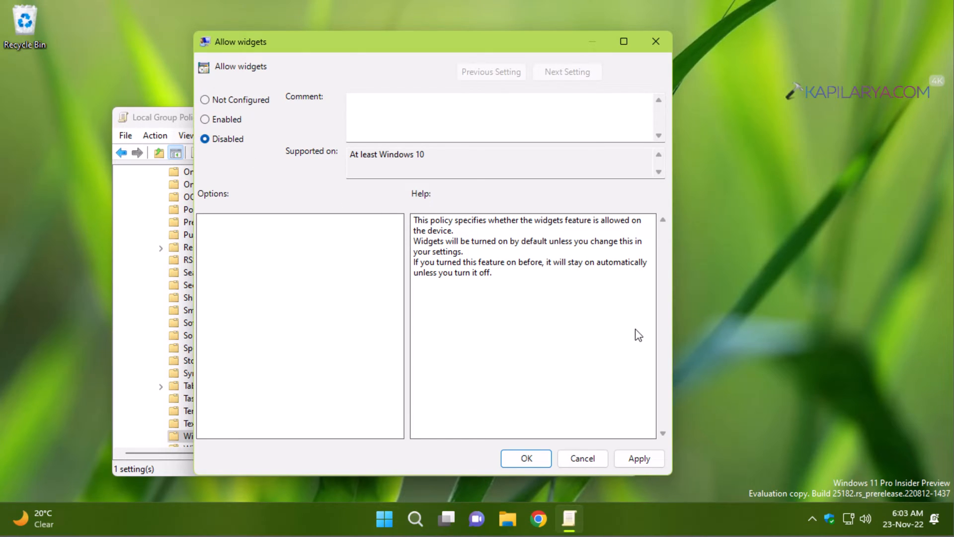
pyautogui.click(639, 458)
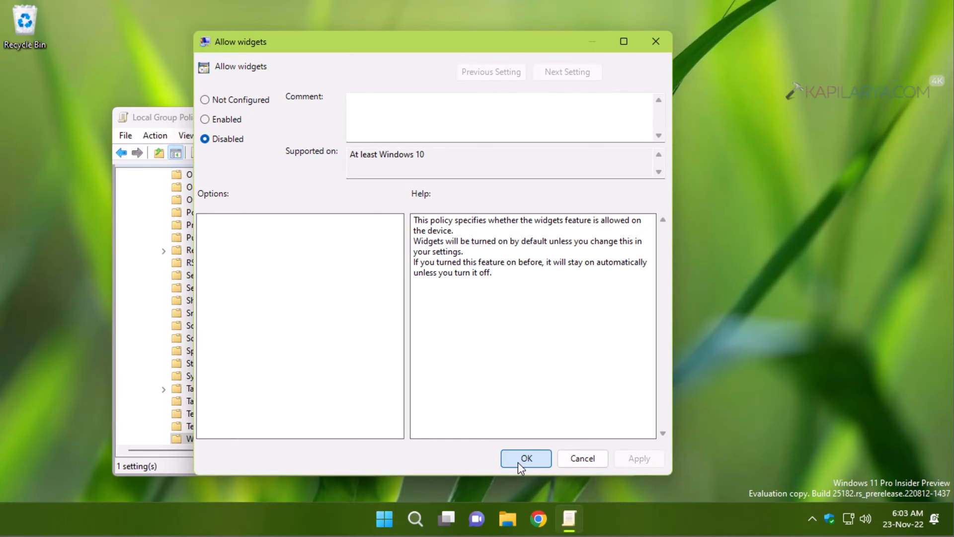
pyautogui.click(526, 458)
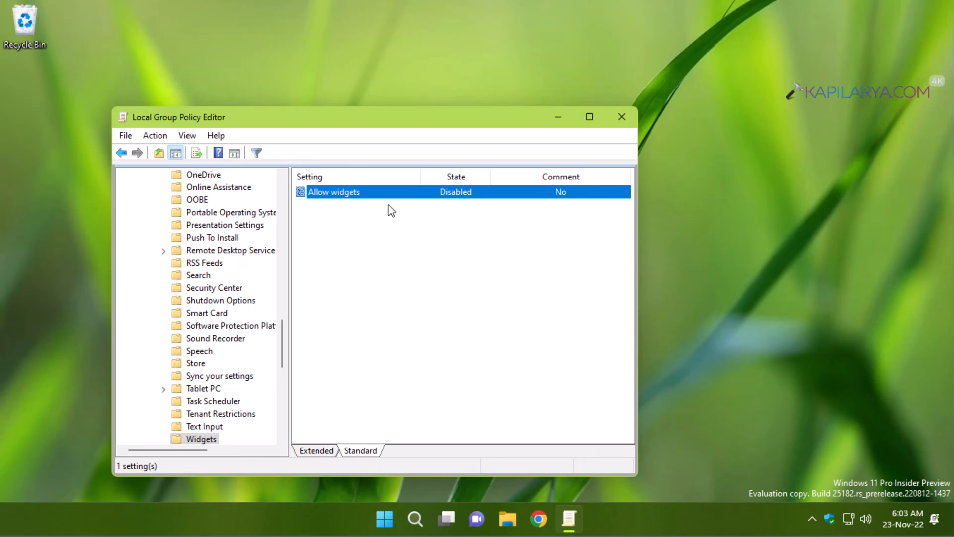
pyautogui.moveTo(26, 519)
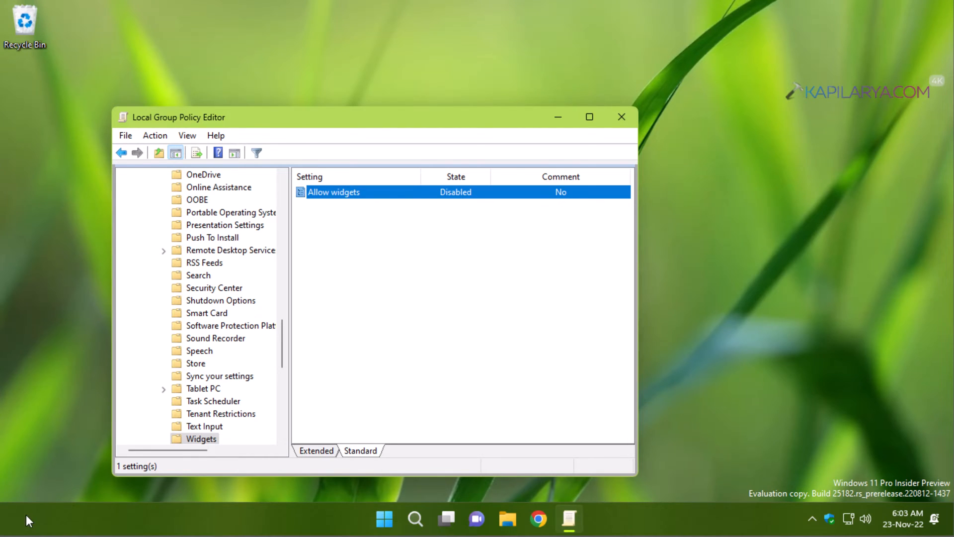
pyautogui.moveTo(29, 524)
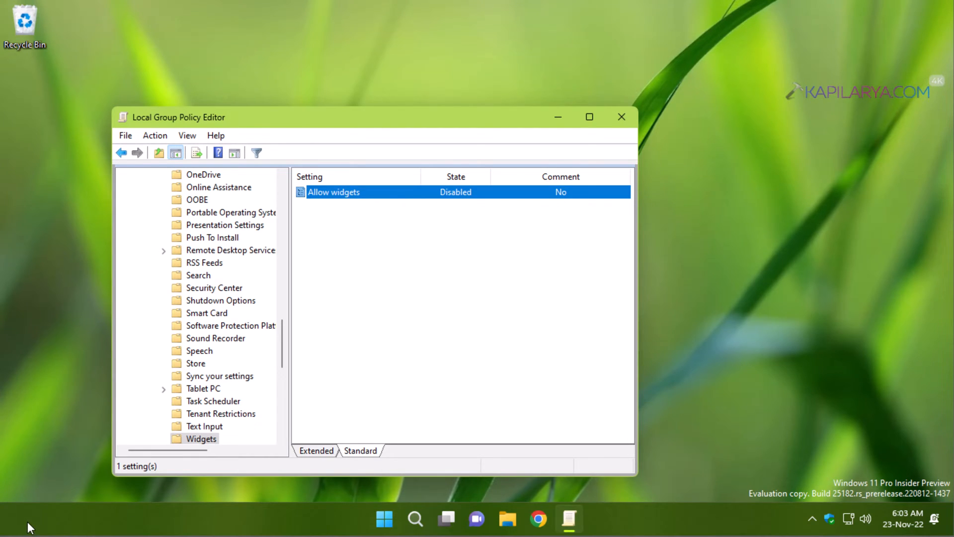
pyautogui.moveTo(38, 528)
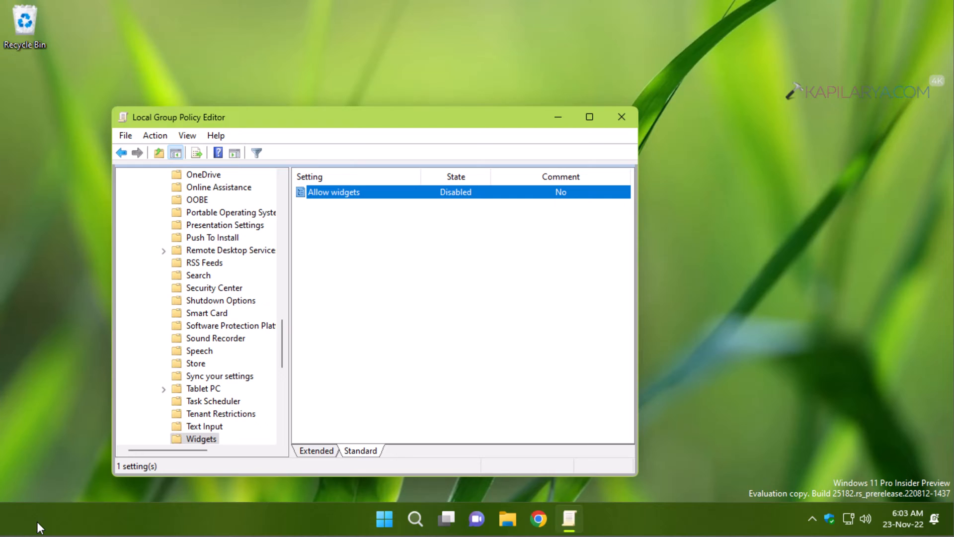
pyautogui.moveTo(366, 188)
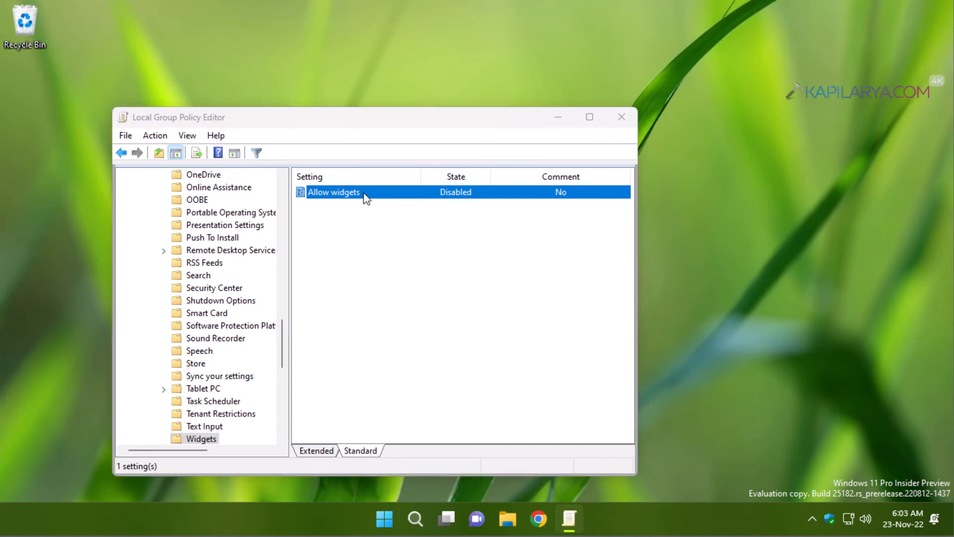
# Step: Reopen Allow widgets and apply the Enabled state
pyautogui.doubleClick(333, 191)
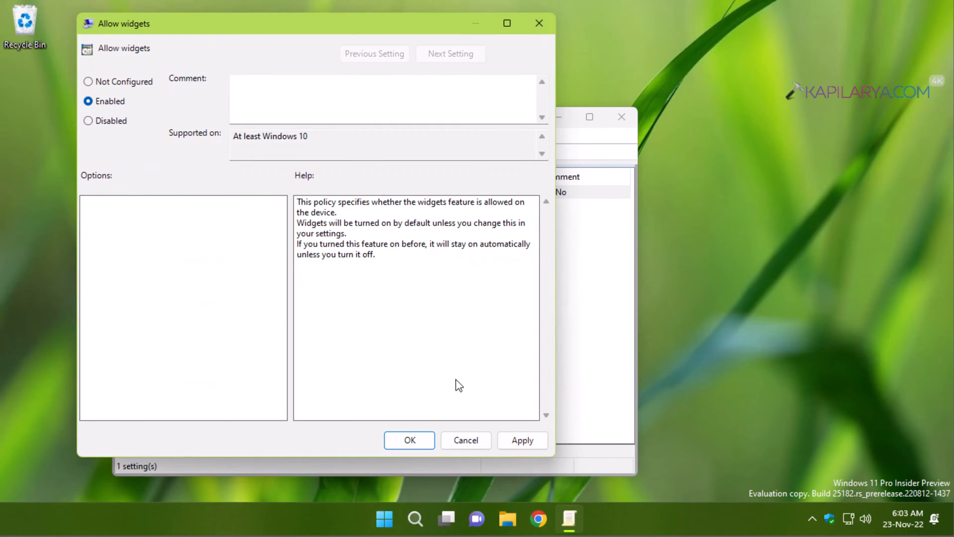
pyautogui.click(523, 441)
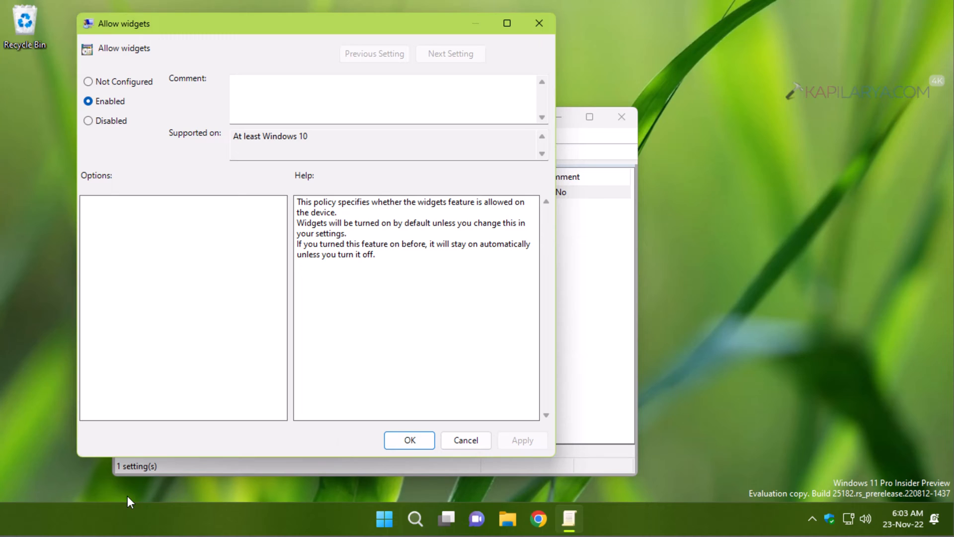